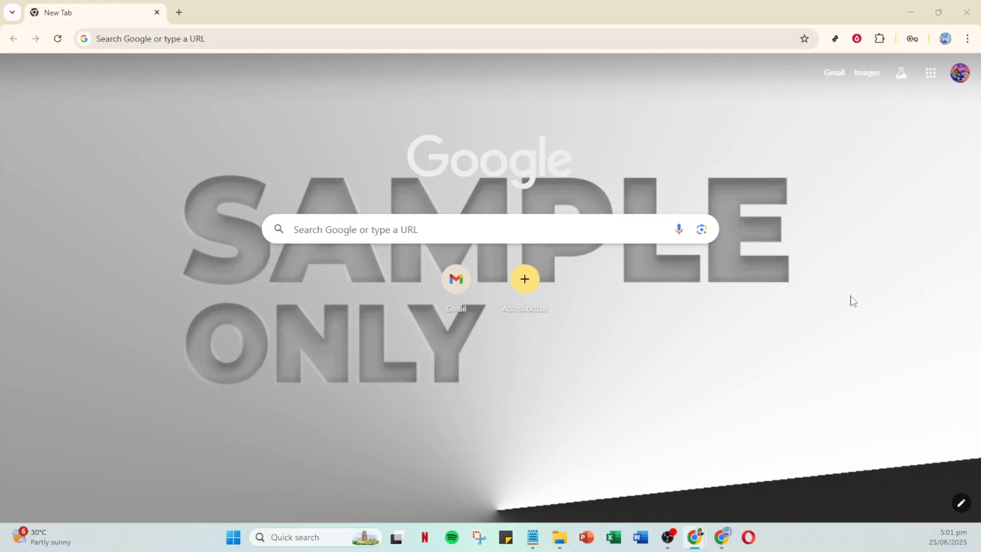
mouse_move(841, 297)
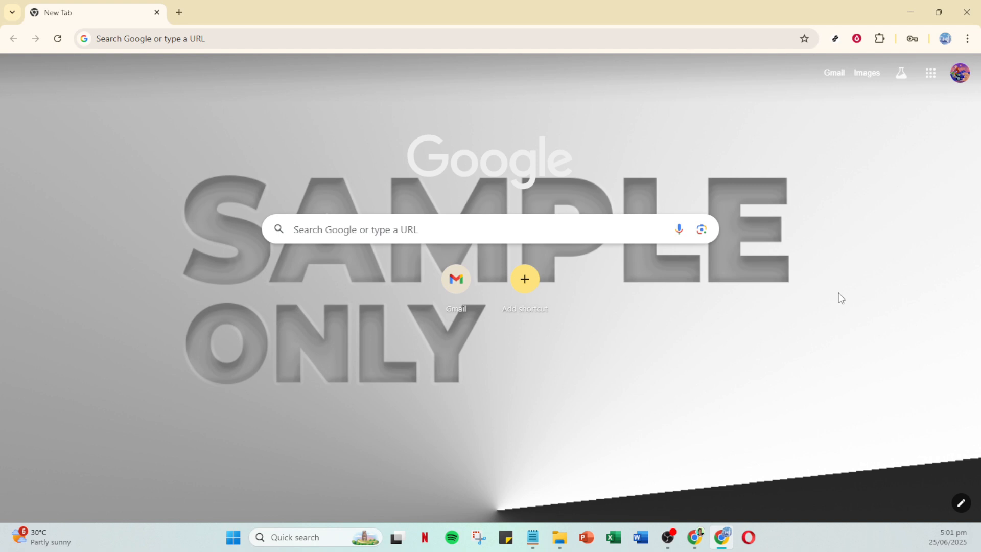
mouse_move(806, 229)
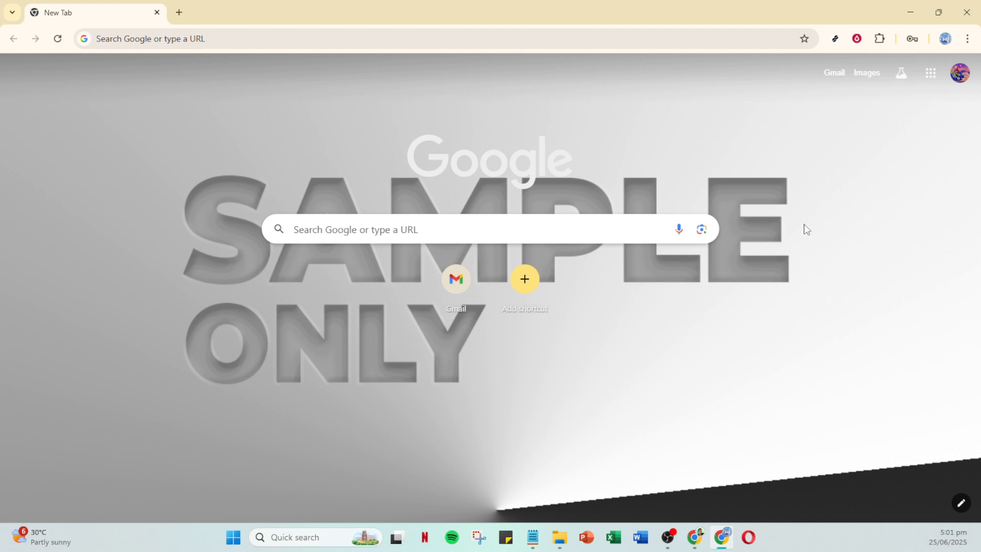
mouse_move(838, 203)
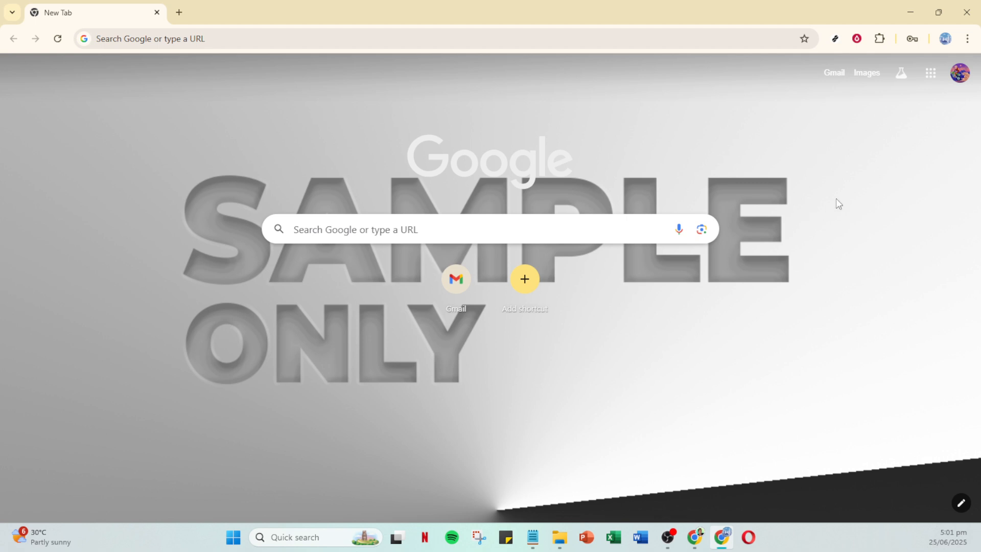
mouse_move(966, 39)
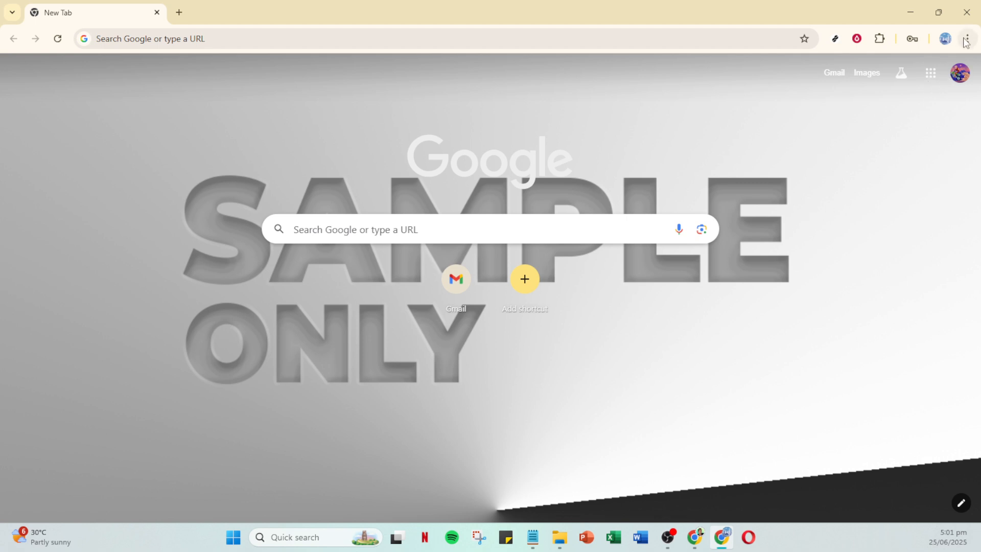
Open Chrome Settings from the three-dot menu.
click(967, 38)
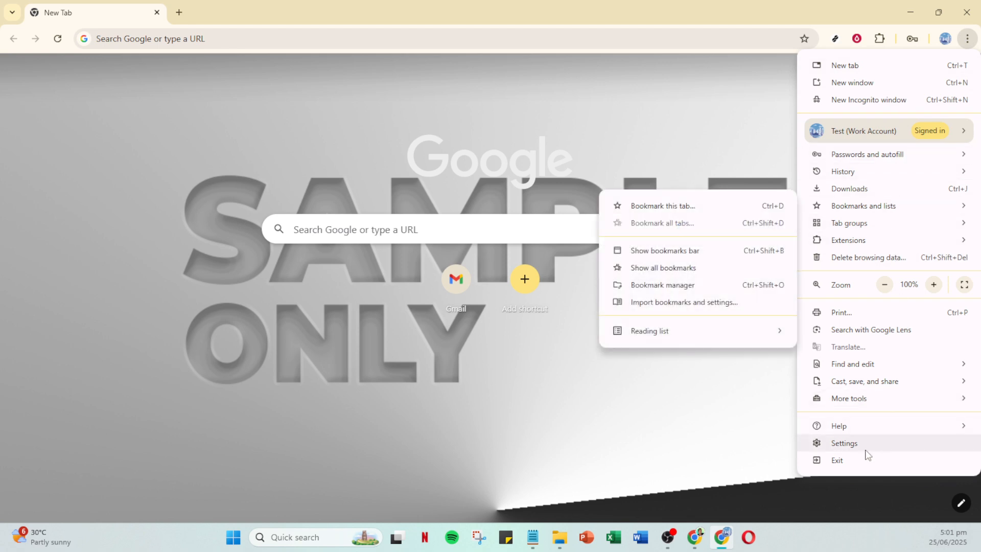
click(843, 442)
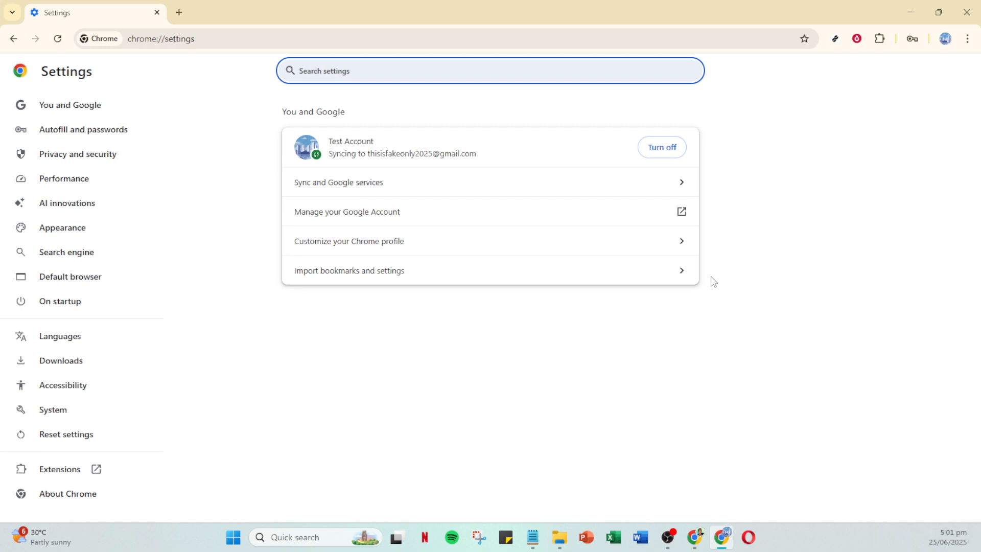
mouse_move(716, 278)
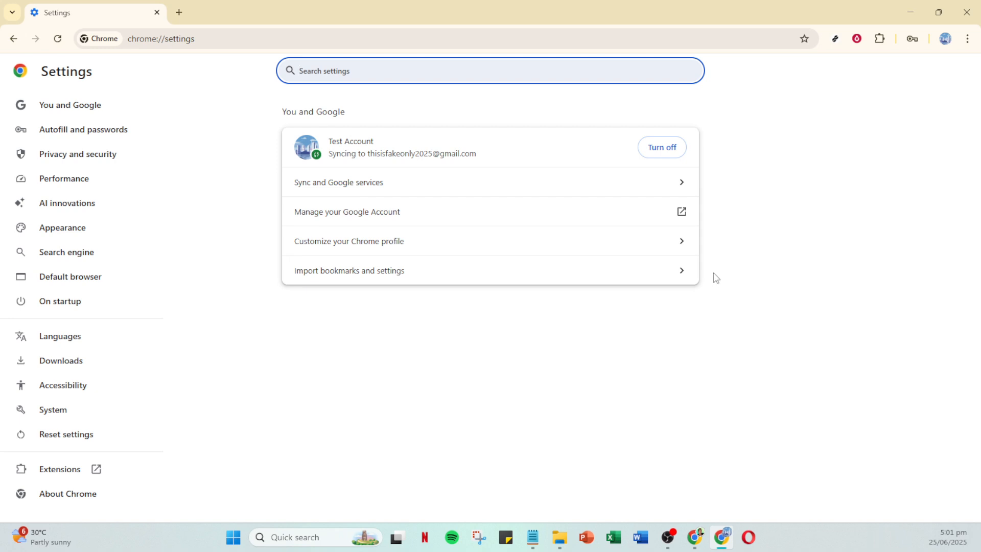
mouse_move(491, 190)
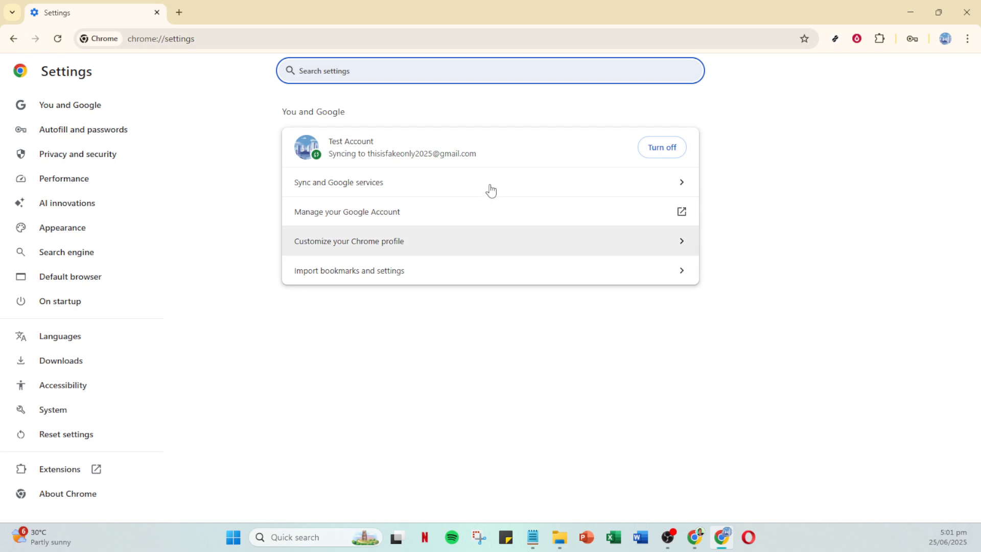
mouse_move(65, 178)
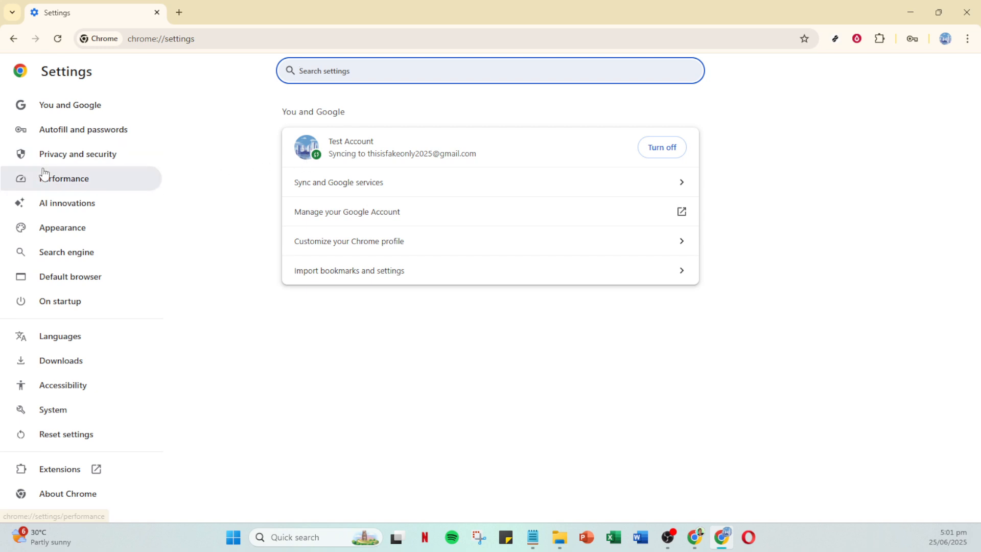
Switch to the Privacy and security section in the Settings sidebar.
click(77, 154)
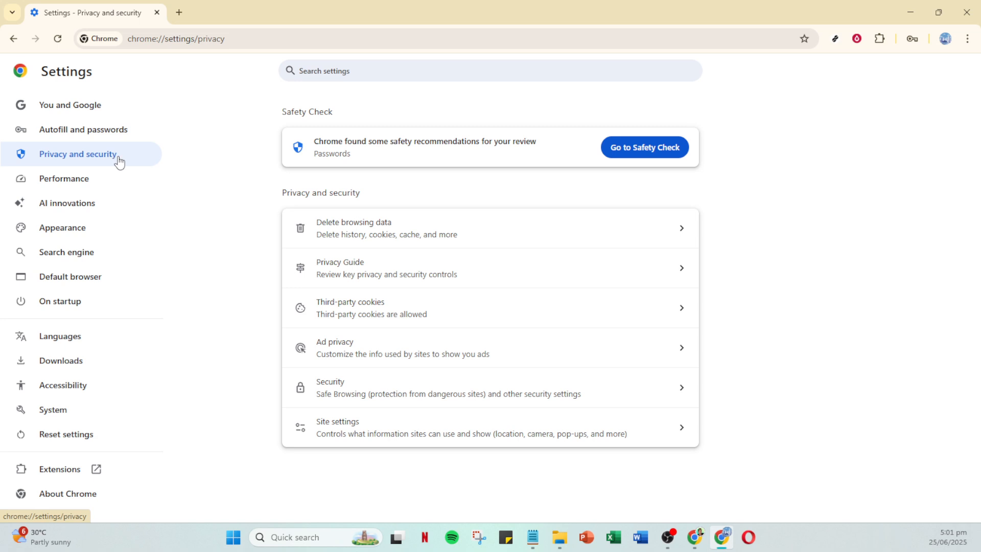
mouse_move(356, 231)
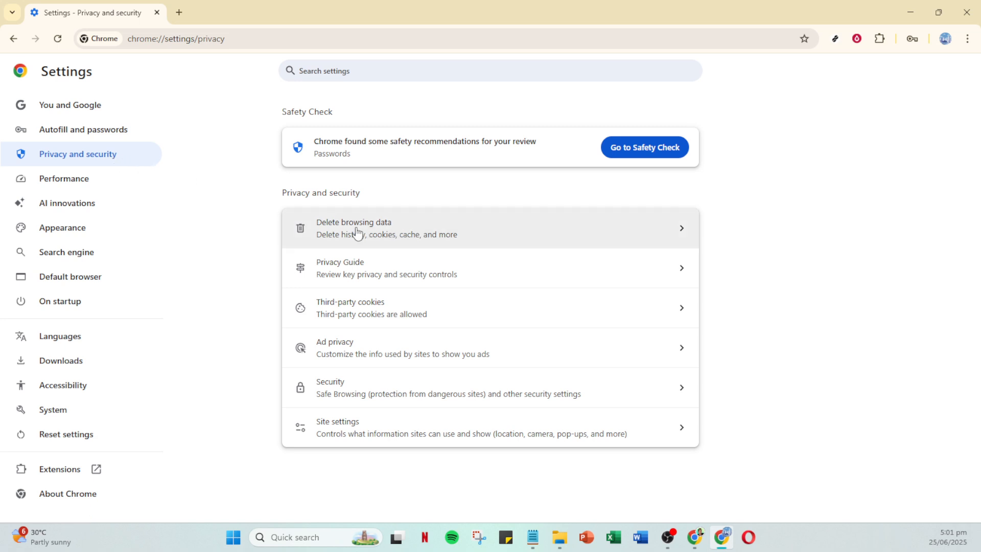
mouse_move(357, 234)
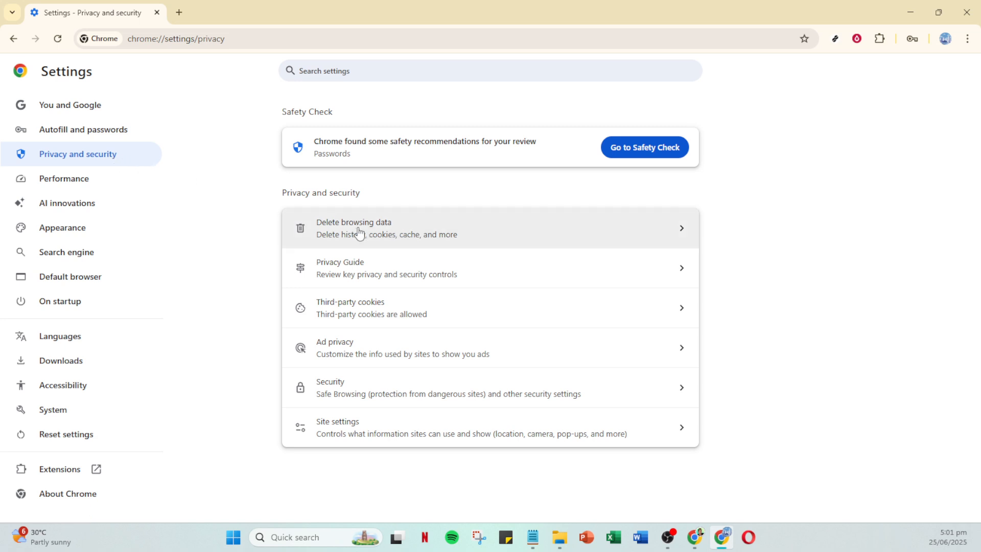
Open Delete browsing data and check its All time range with history, cookies and cache.
click(353, 228)
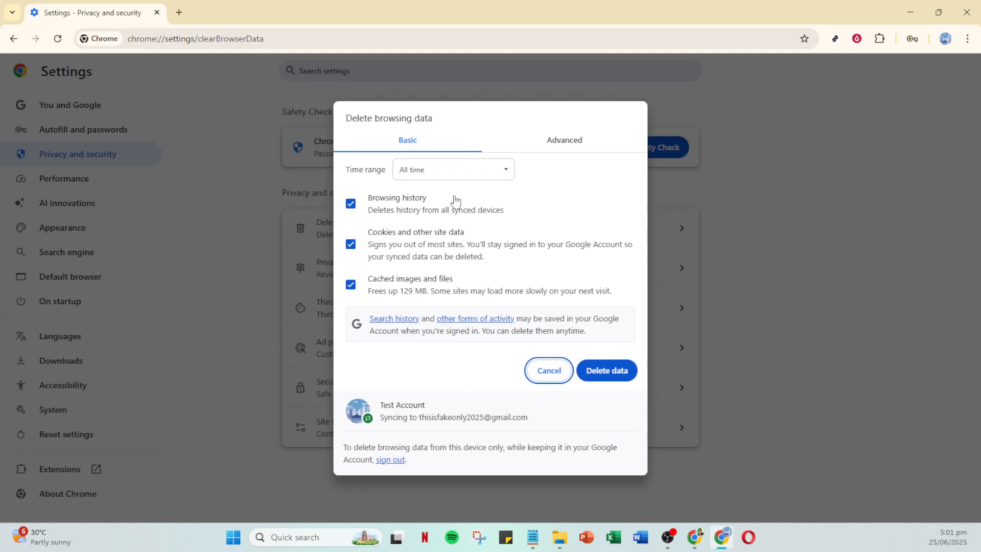
click(451, 169)
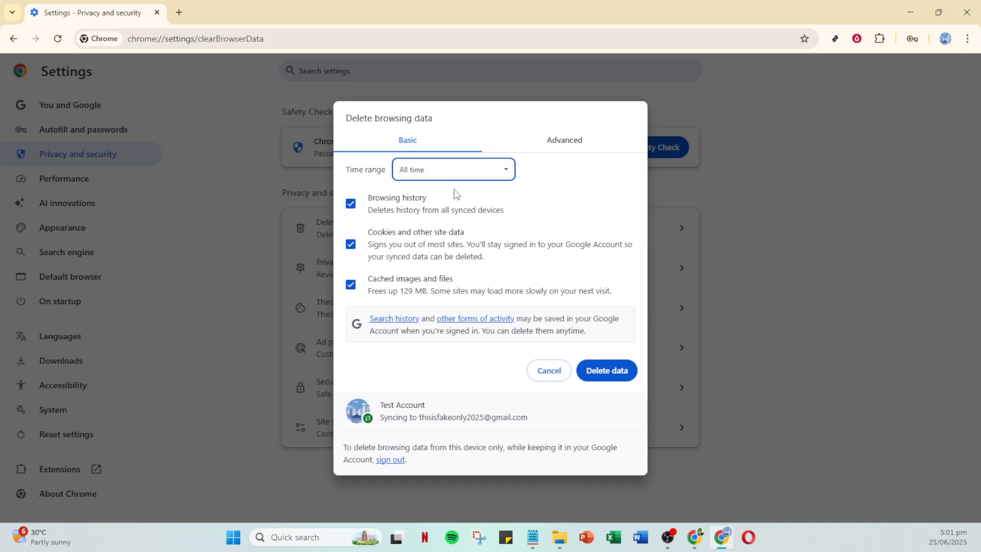
mouse_move(612, 387)
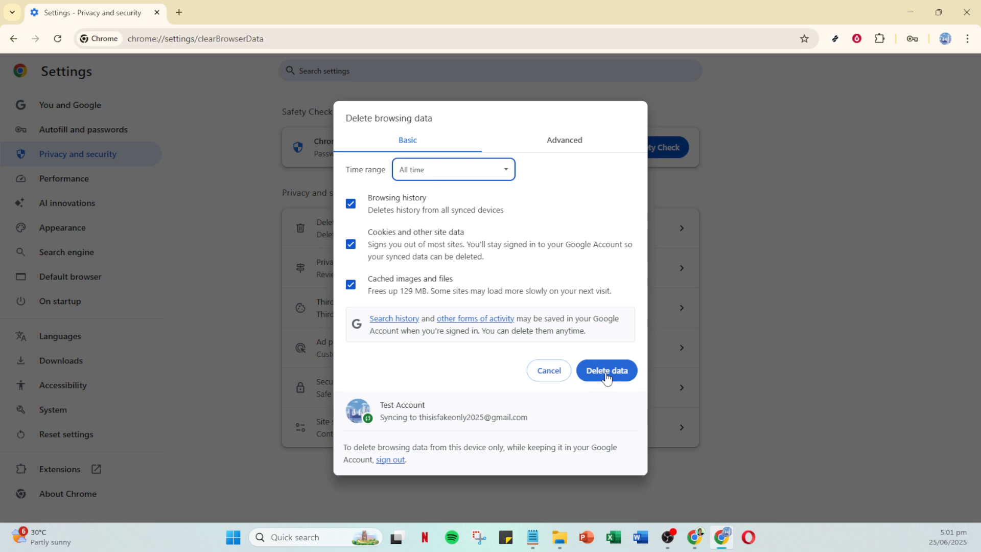
mouse_move(597, 386)
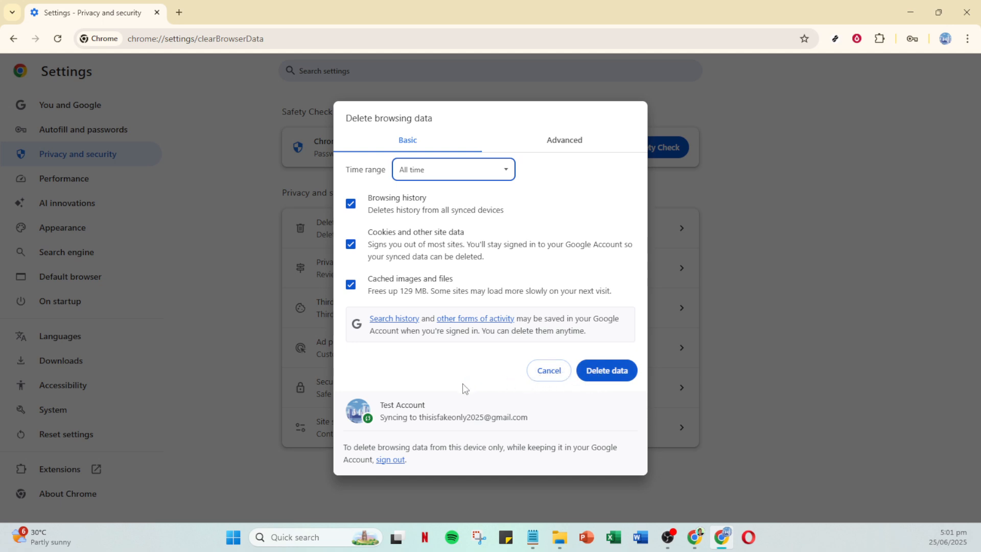
mouse_move(548, 369)
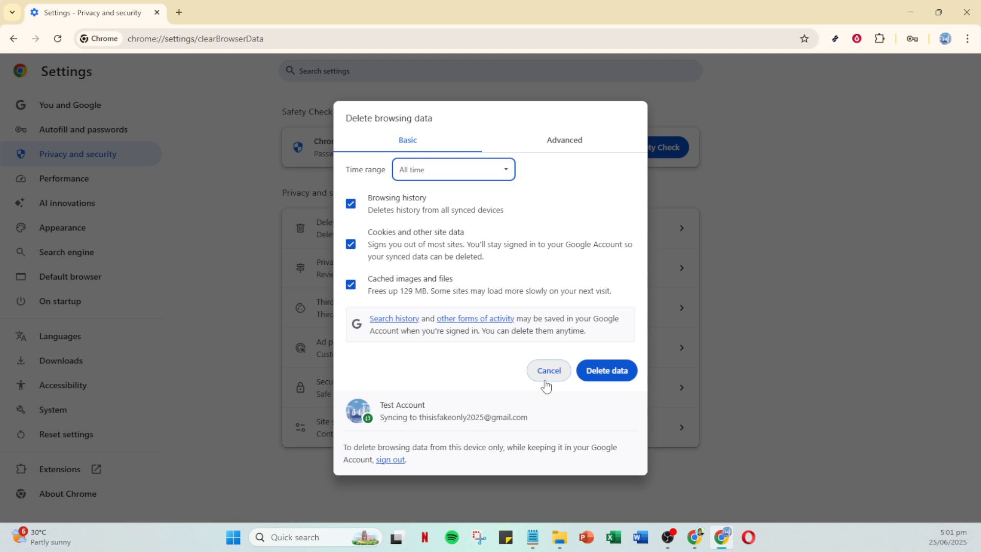
Close the Delete browsing data dialog without deleting anything.
click(548, 370)
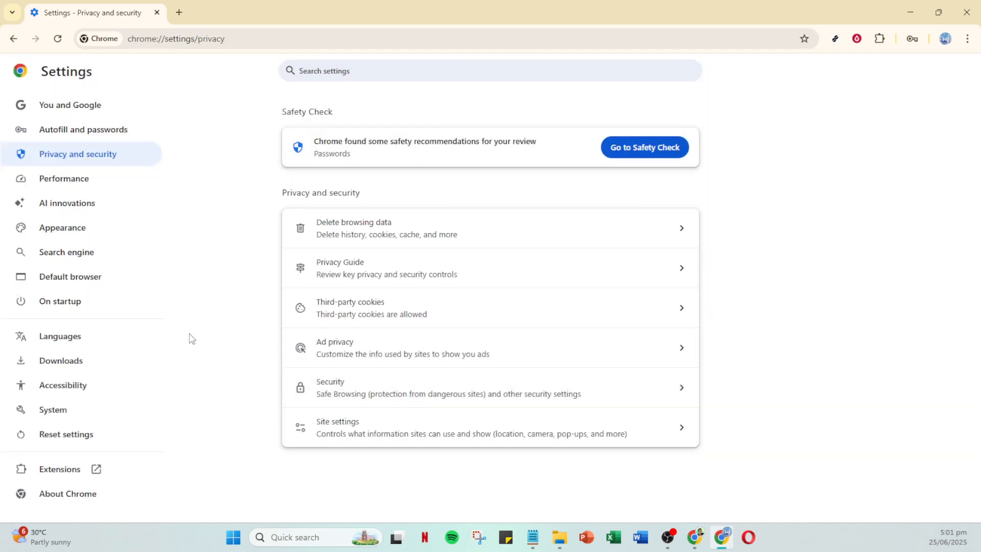
mouse_move(176, 347)
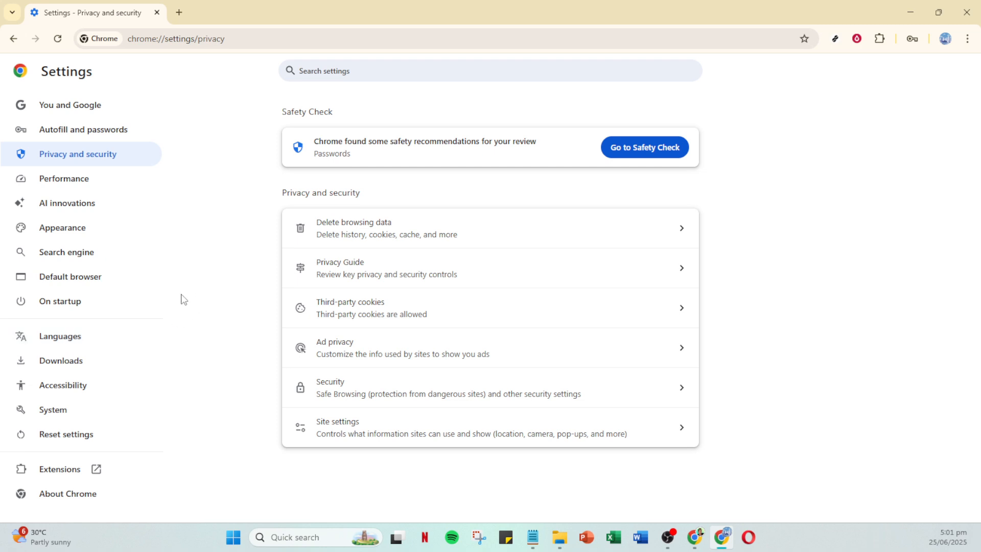
mouse_move(72, 179)
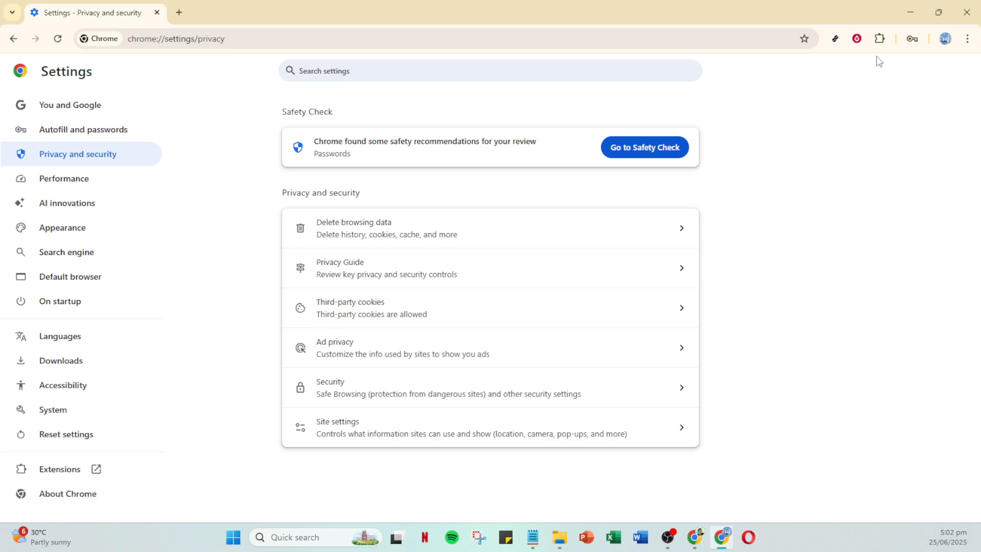
click(880, 38)
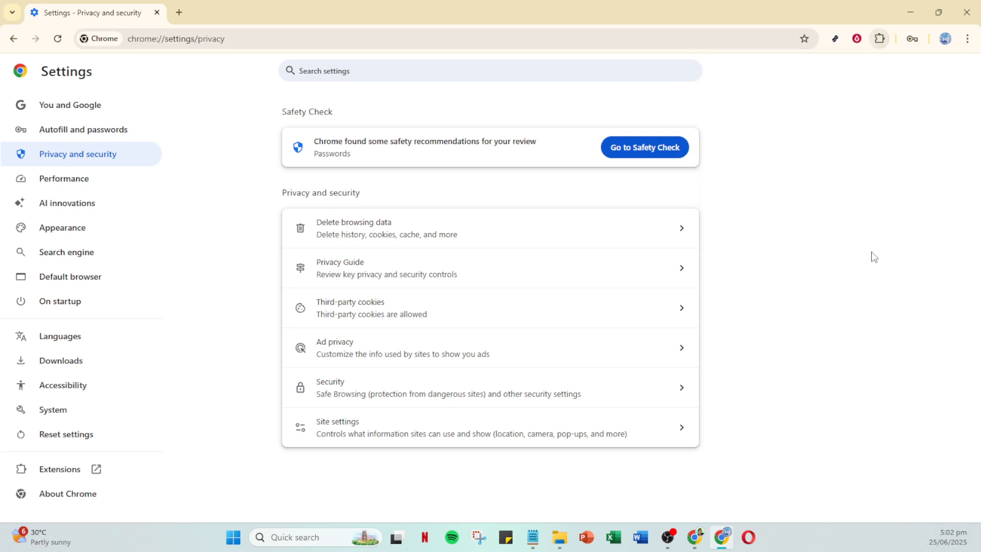
mouse_move(866, 256)
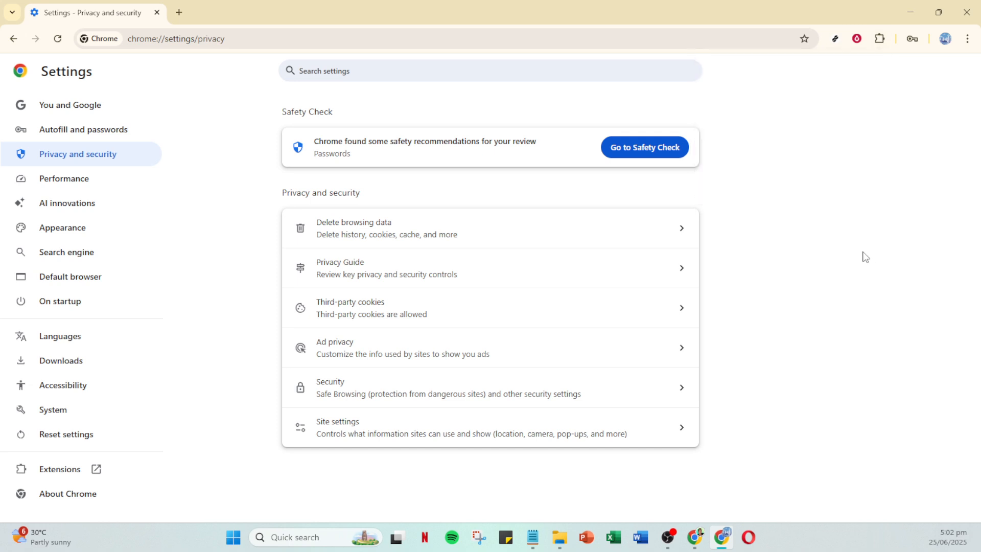
mouse_move(860, 243)
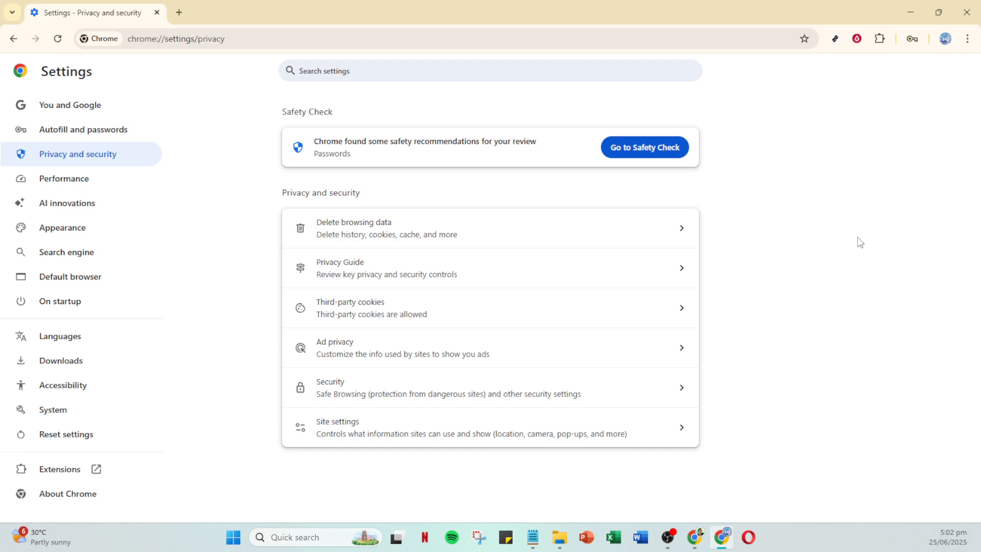
mouse_move(493, 189)
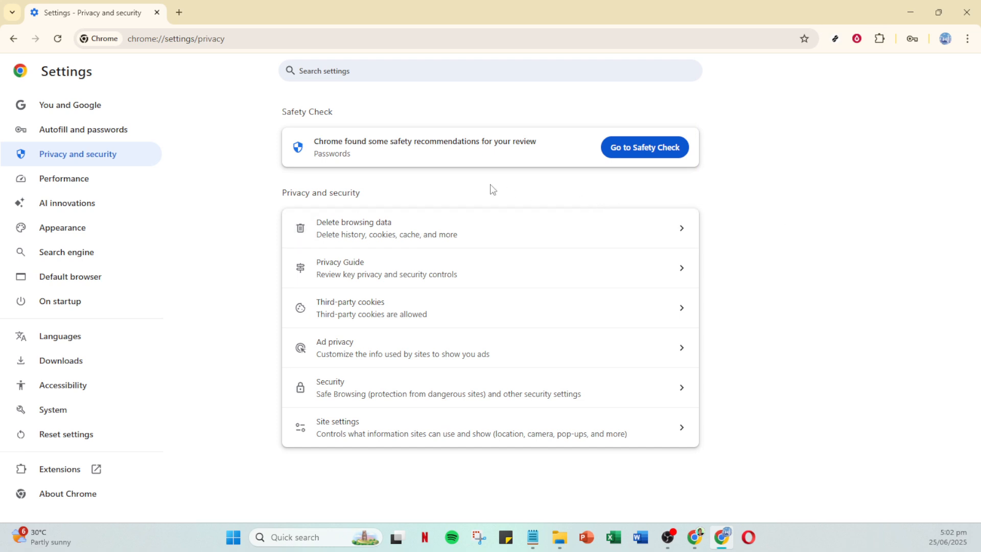
mouse_move(67, 493)
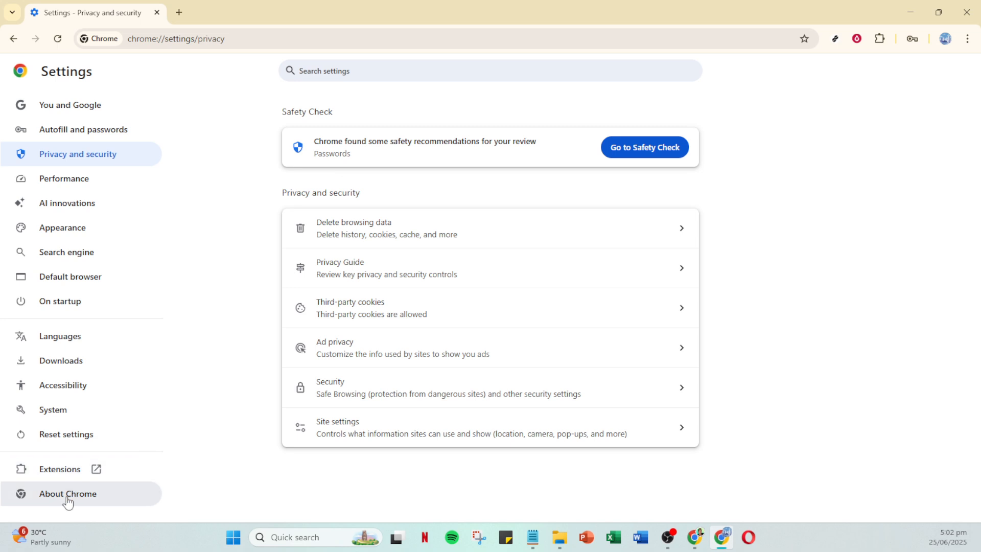
Open About Chrome so Chrome starts updating from version 137.0.7151.120.
click(67, 493)
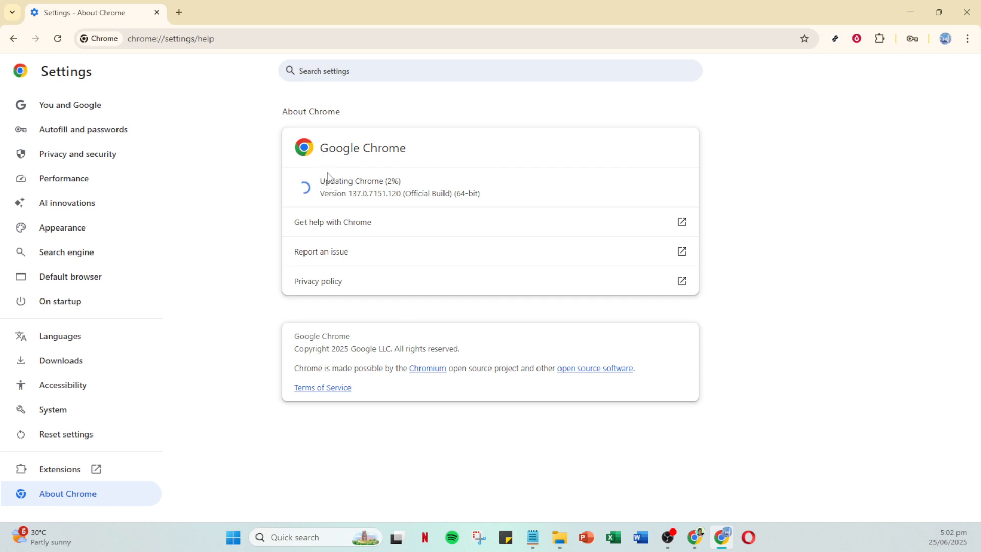
mouse_move(365, 192)
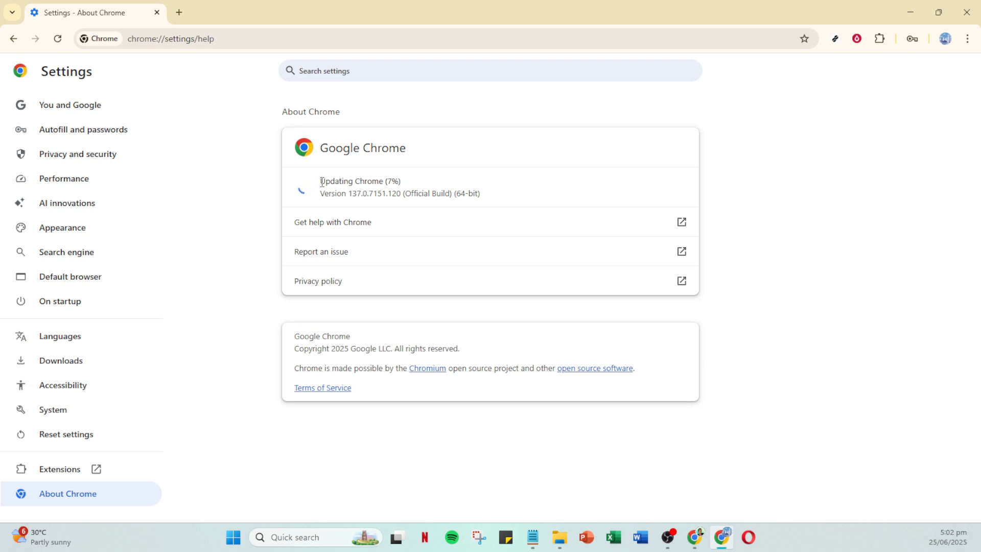
mouse_move(430, 188)
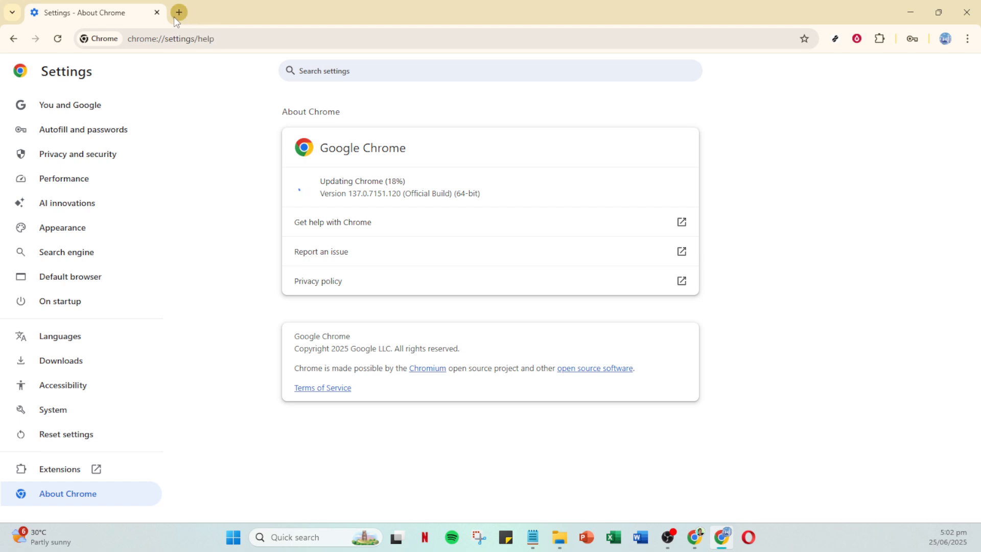
In a new tab, go to Manage your Google Account from the profile avatar.
click(178, 12)
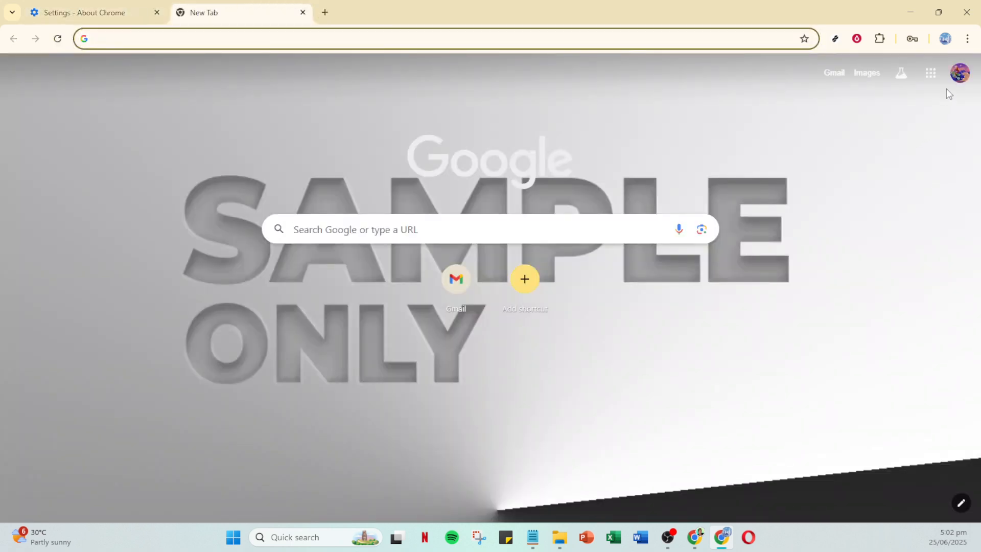
click(959, 73)
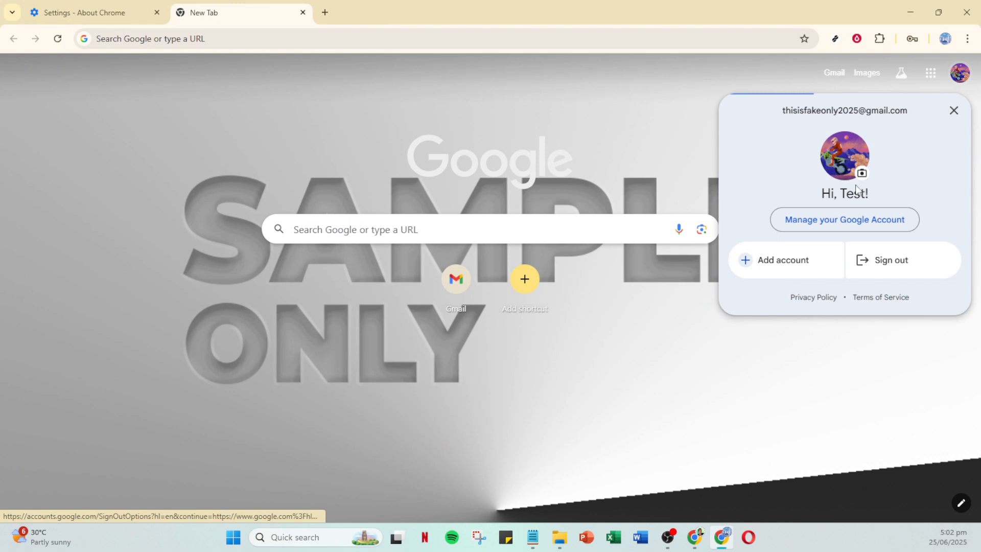
click(843, 220)
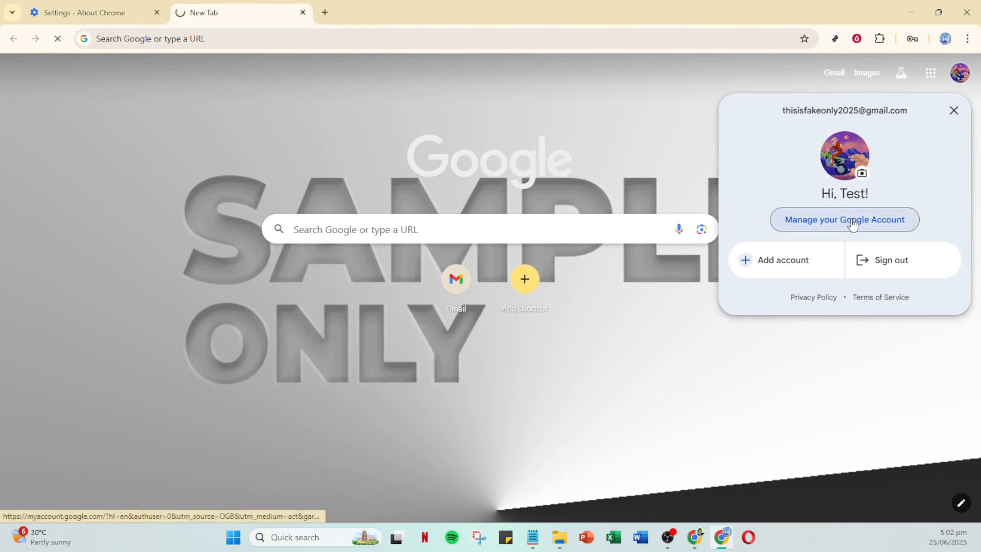
click(843, 219)
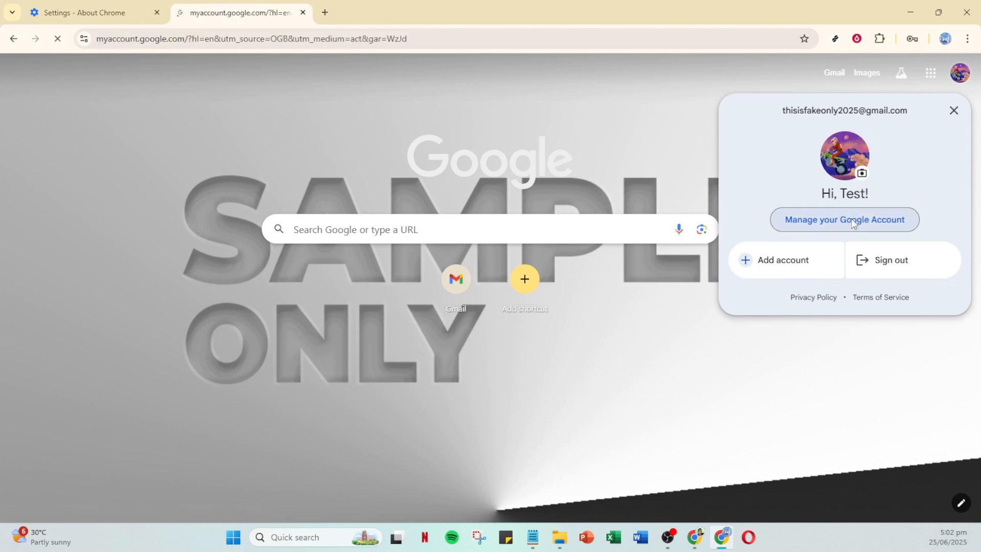
click(843, 220)
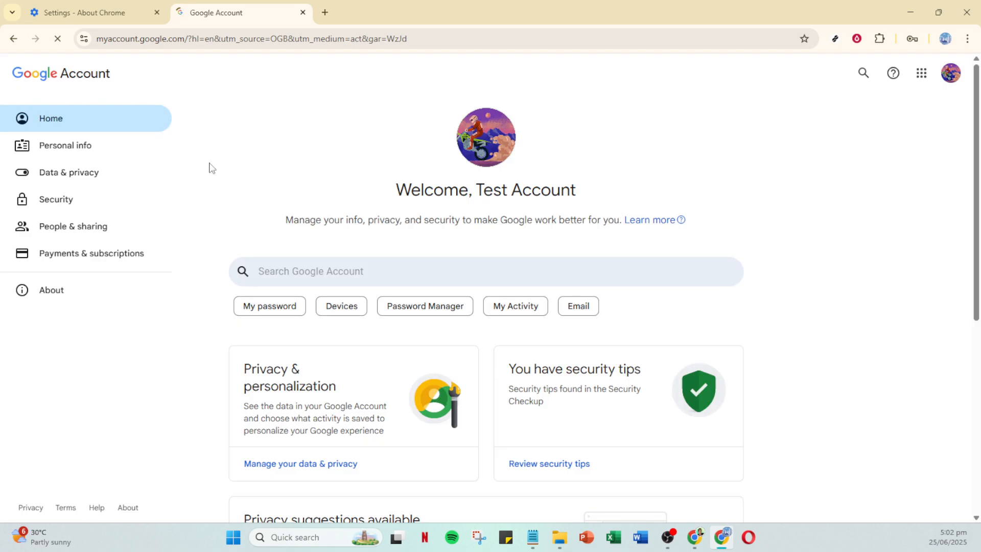
Open the Security page and scroll down to the Your devices card.
click(56, 199)
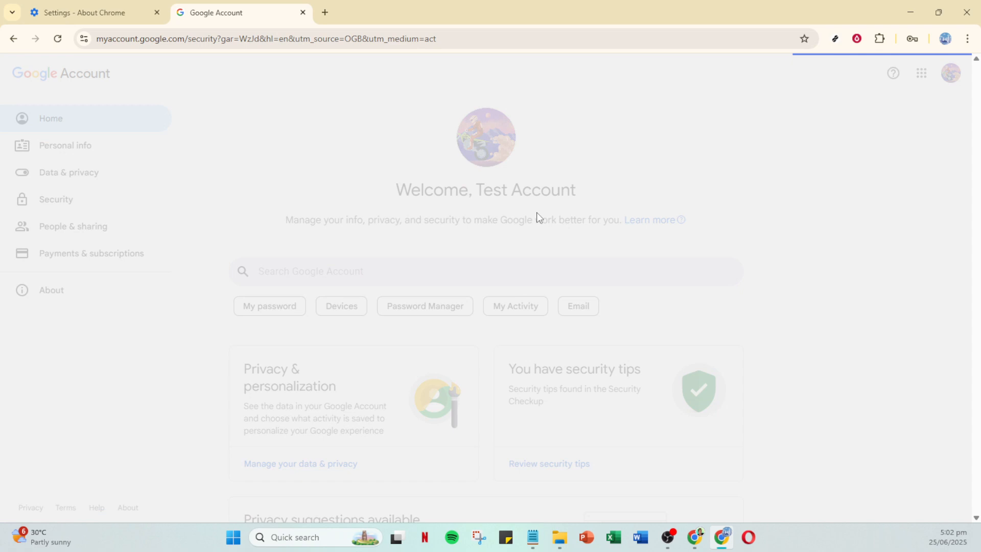
click(56, 199)
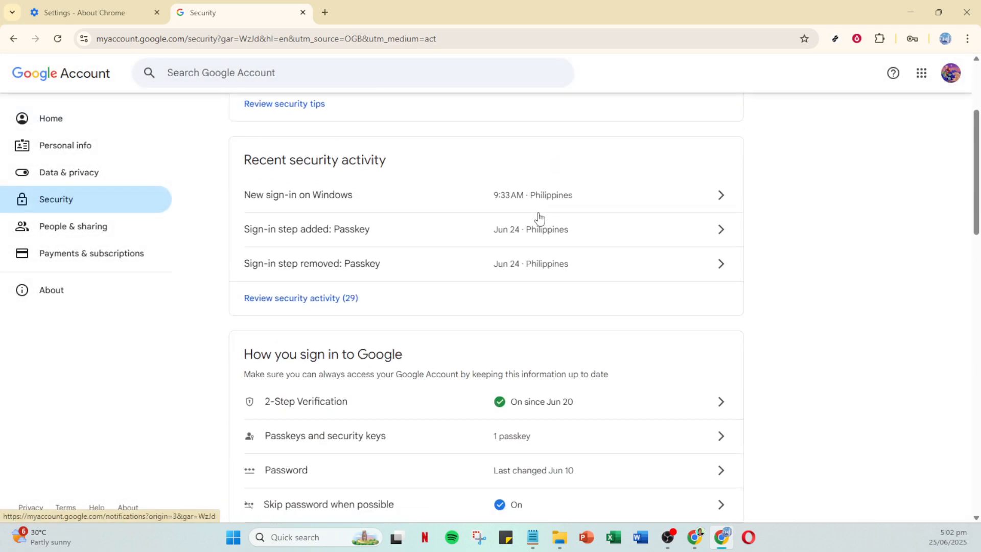
scroll(down, 3)
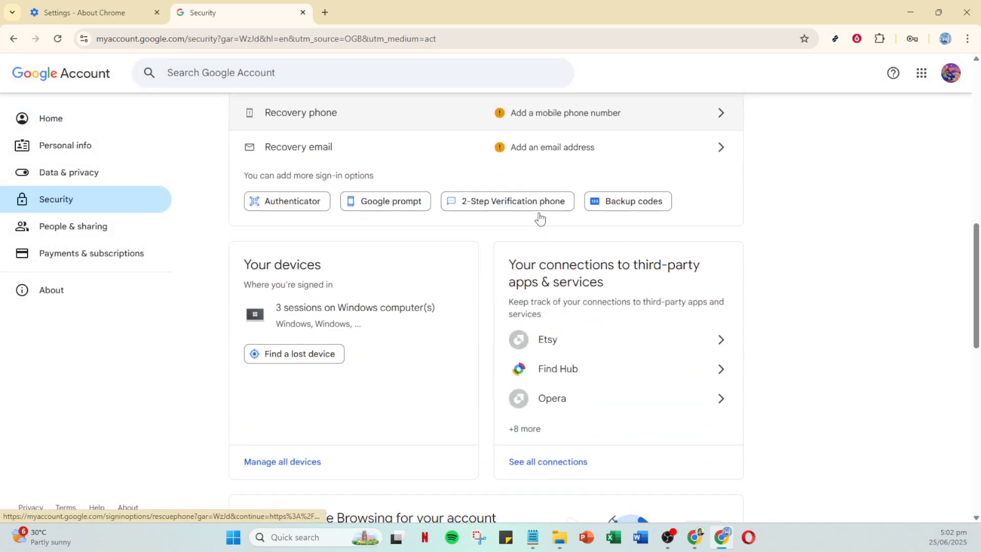
scroll(down, 3)
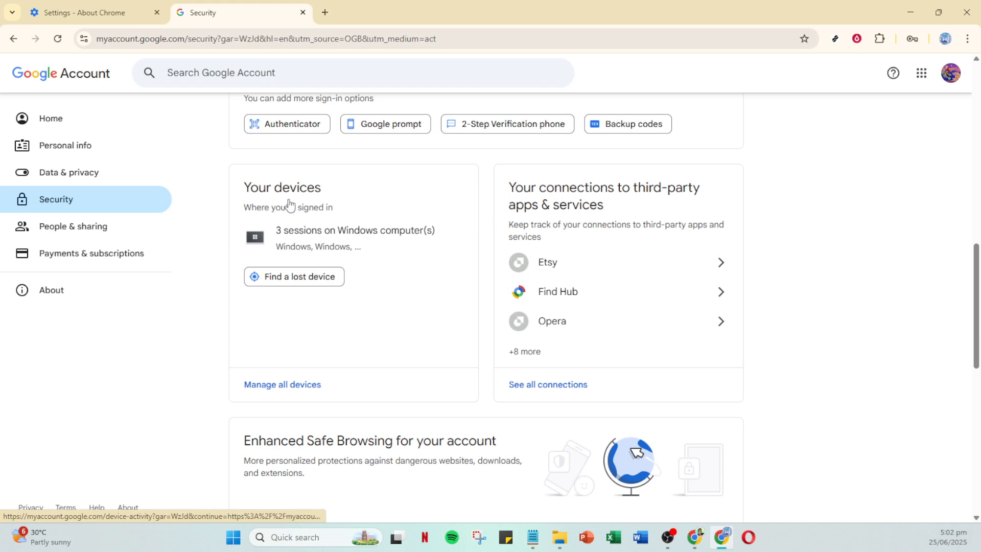
mouse_move(282, 384)
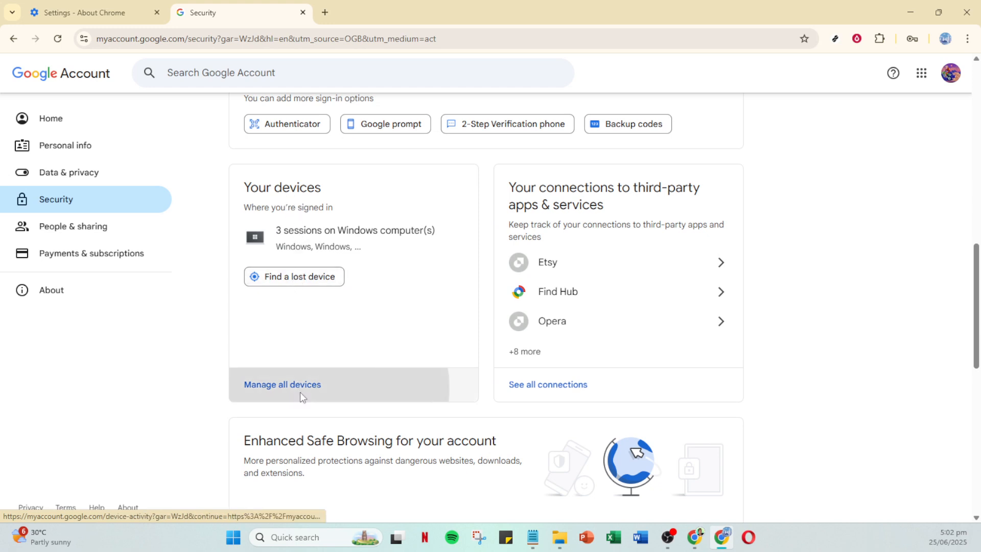
Review the four Windows sessions under Manage all devices, then go back to Security.
click(281, 384)
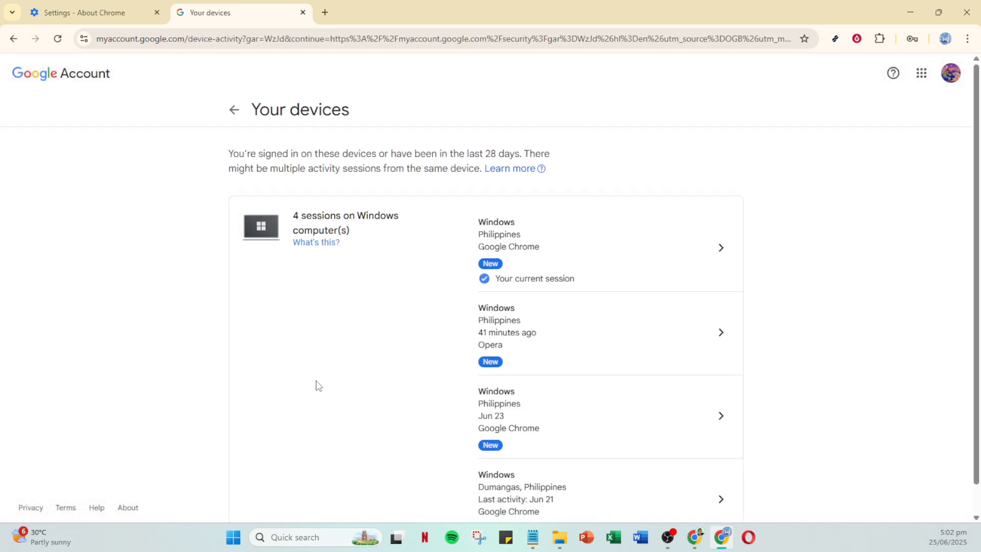
scroll(down, 3)
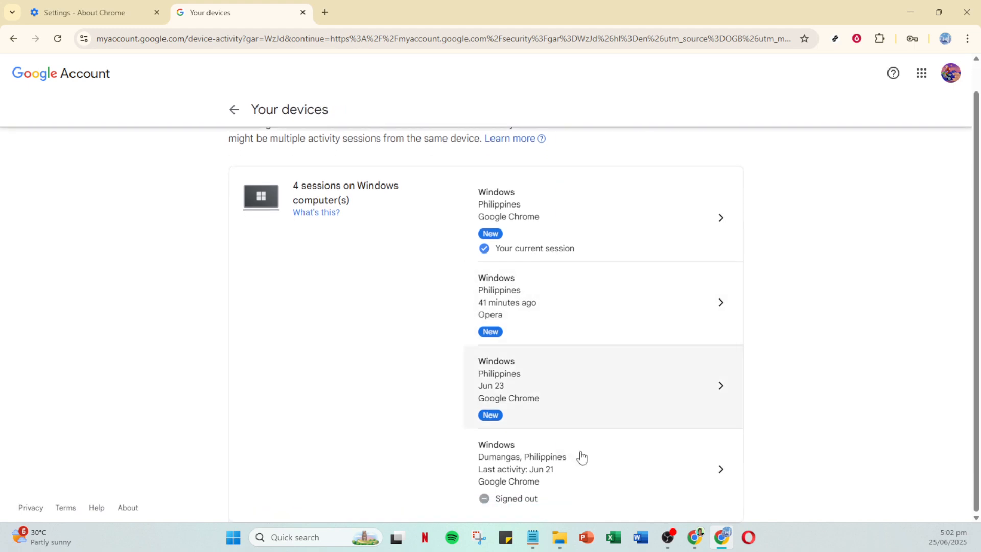
mouse_move(395, 128)
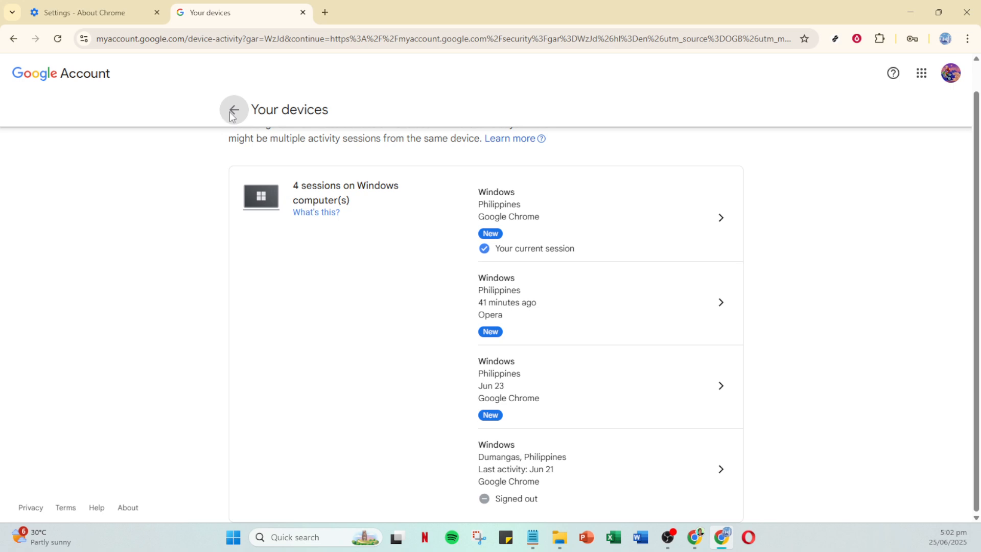
click(233, 109)
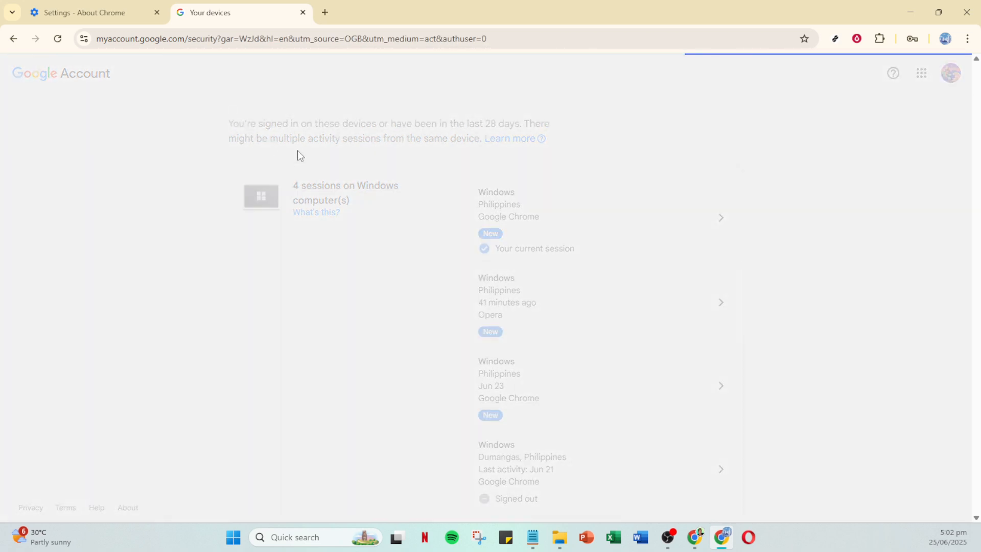